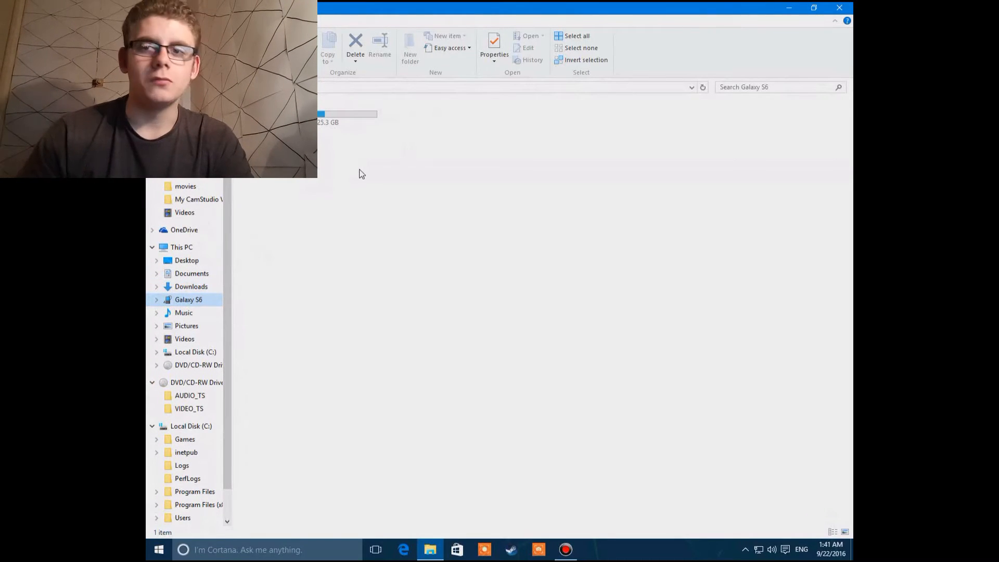
# - Open the Galaxy S6 Phone storage, then its show_box folder
pyautogui.click(312, 115)
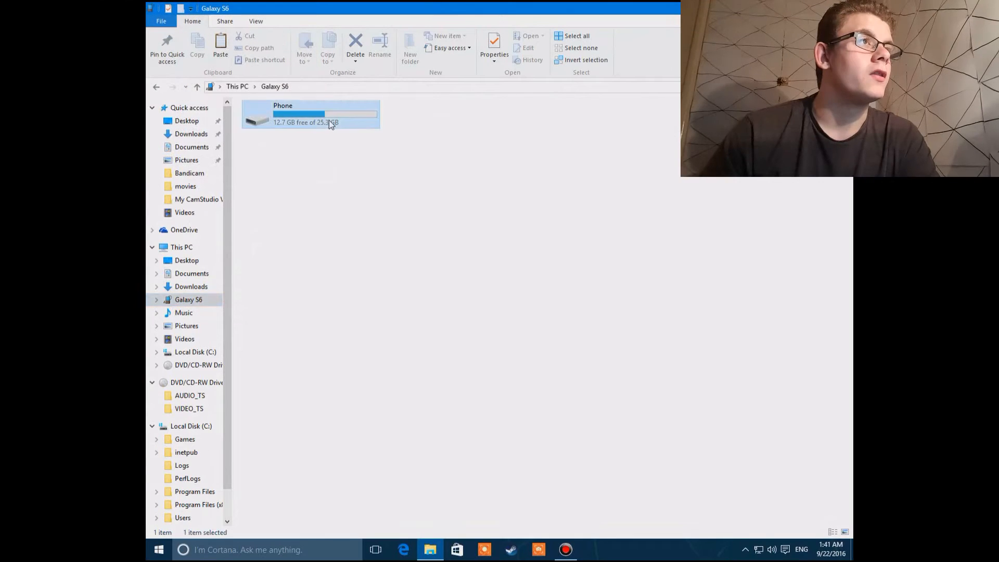
pyautogui.doubleClick(293, 114)
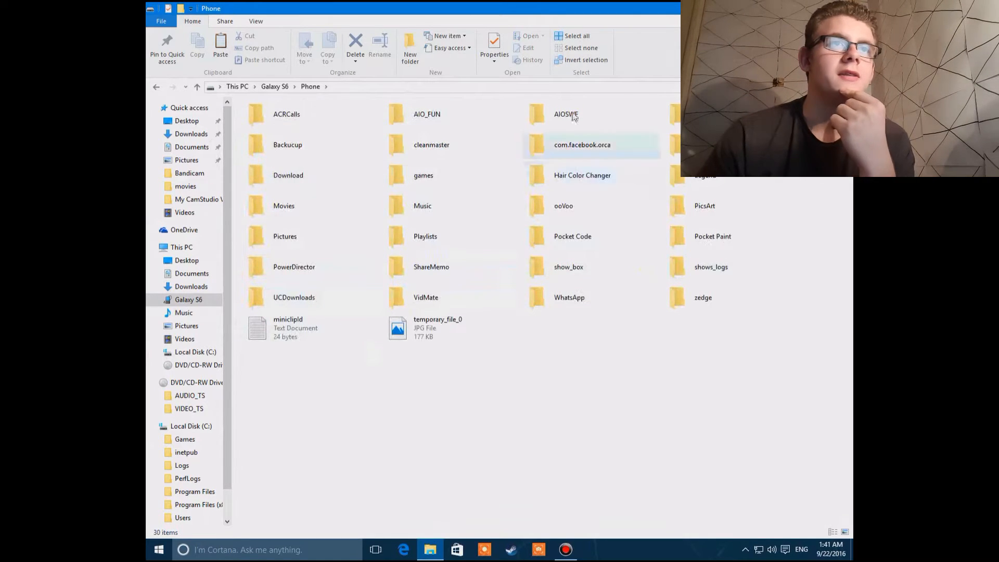
pyautogui.click(567, 267)
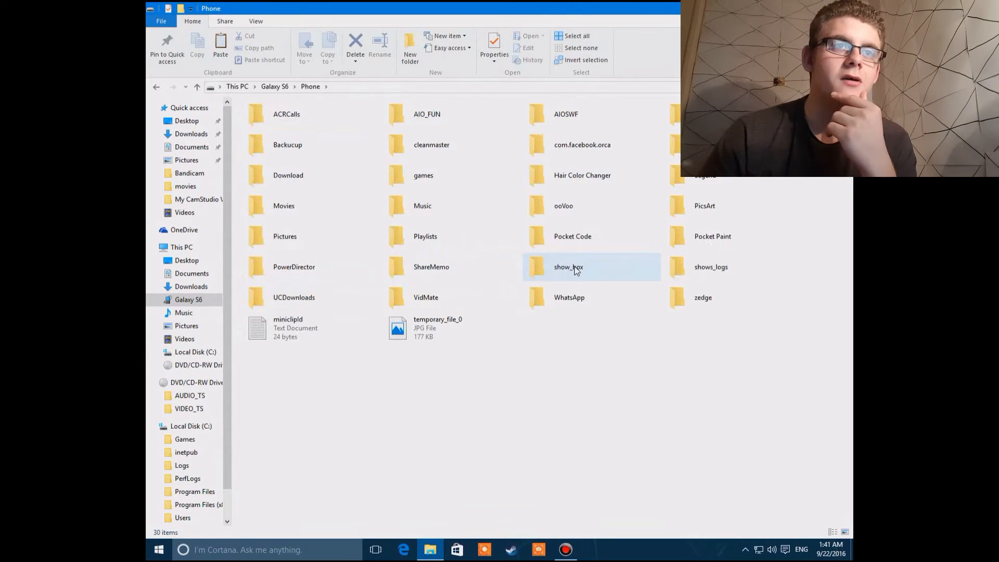
pyautogui.doubleClick(568, 267)
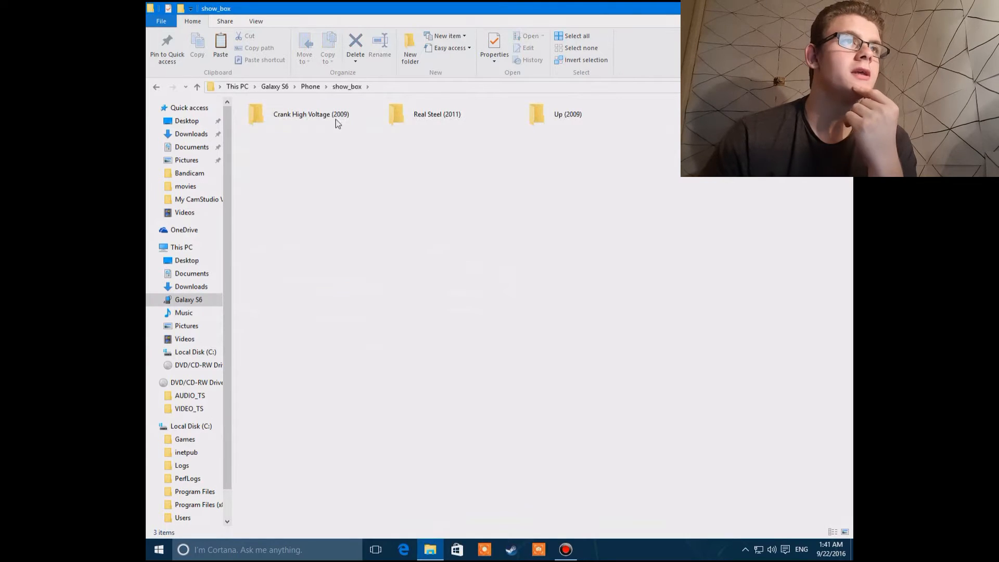
# - Open the Up (2009) movie folder and copy its Other folder
pyautogui.click(311, 114)
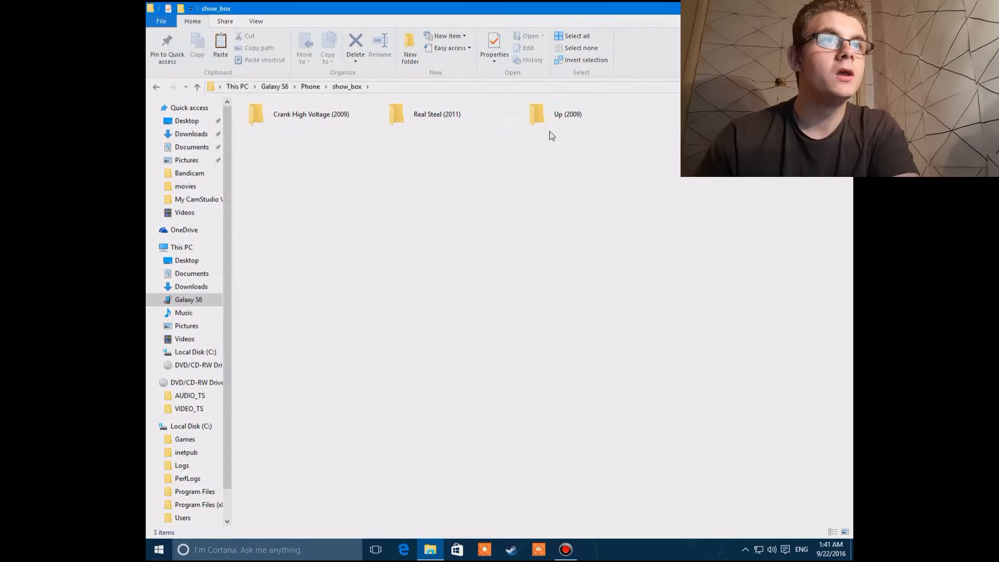
pyautogui.doubleClick(566, 114)
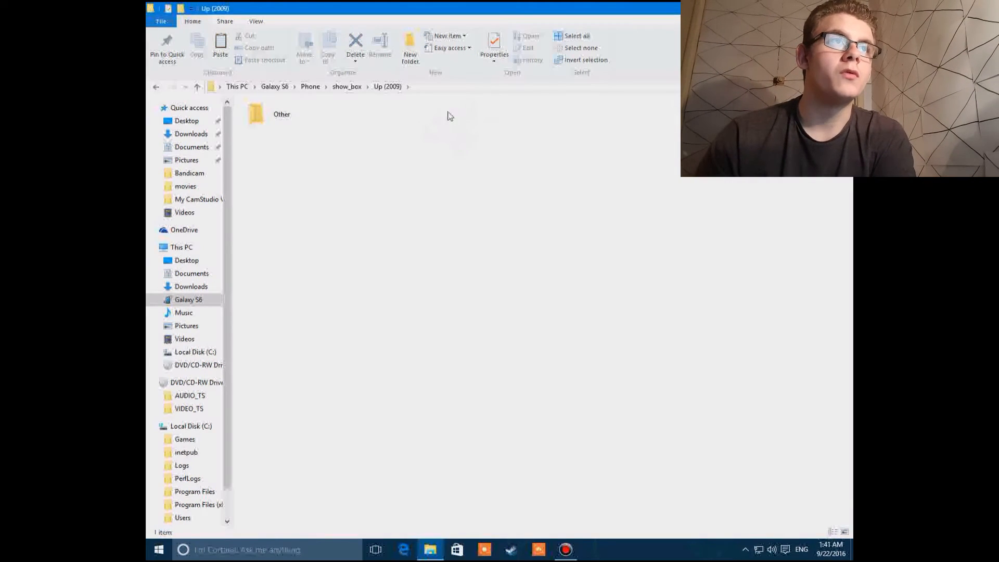
pyautogui.click(281, 113)
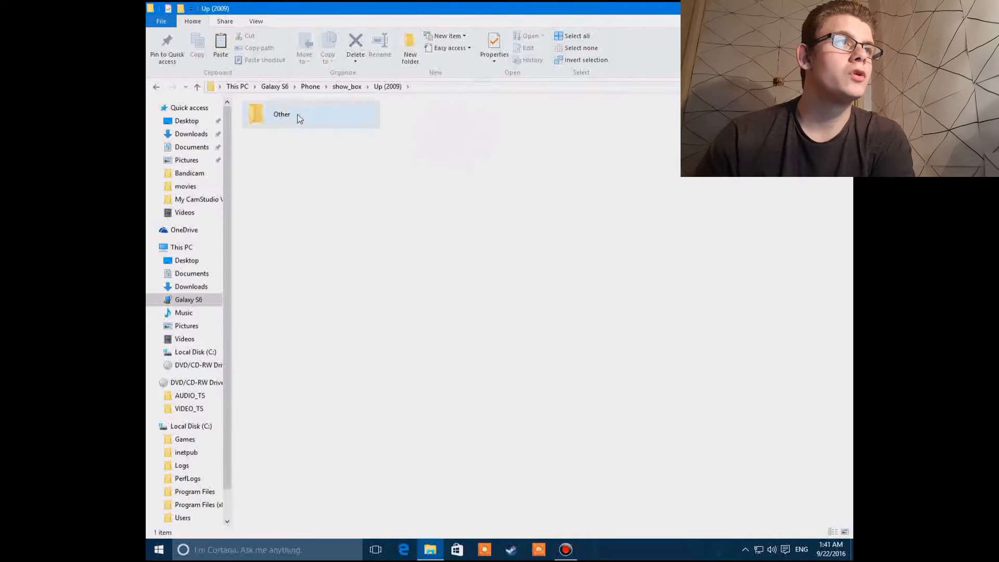
pyautogui.rightClick(281, 114)
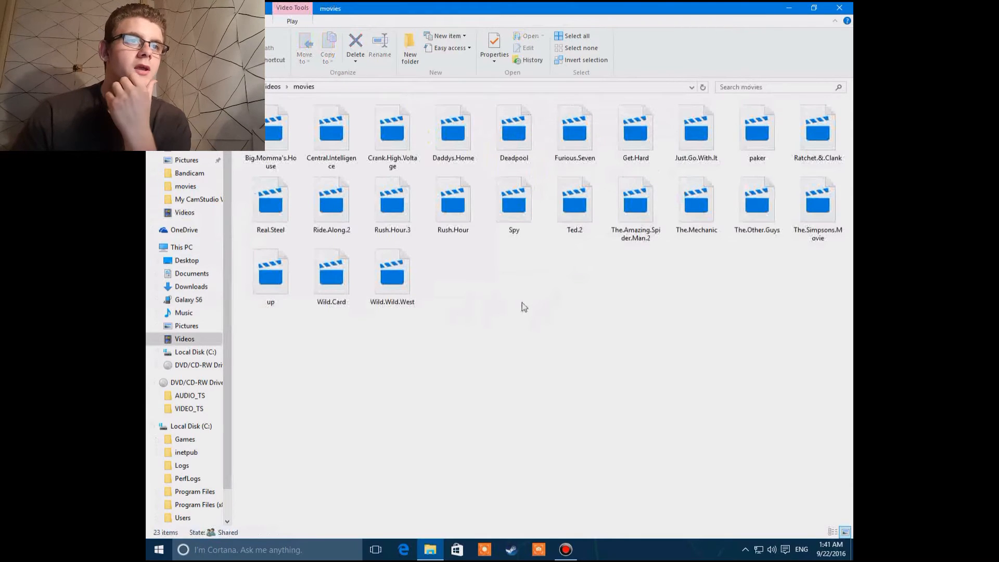
# - Paste the copied Other folder into the PC's Videos › movies folder
pyautogui.rightClick(522, 306)
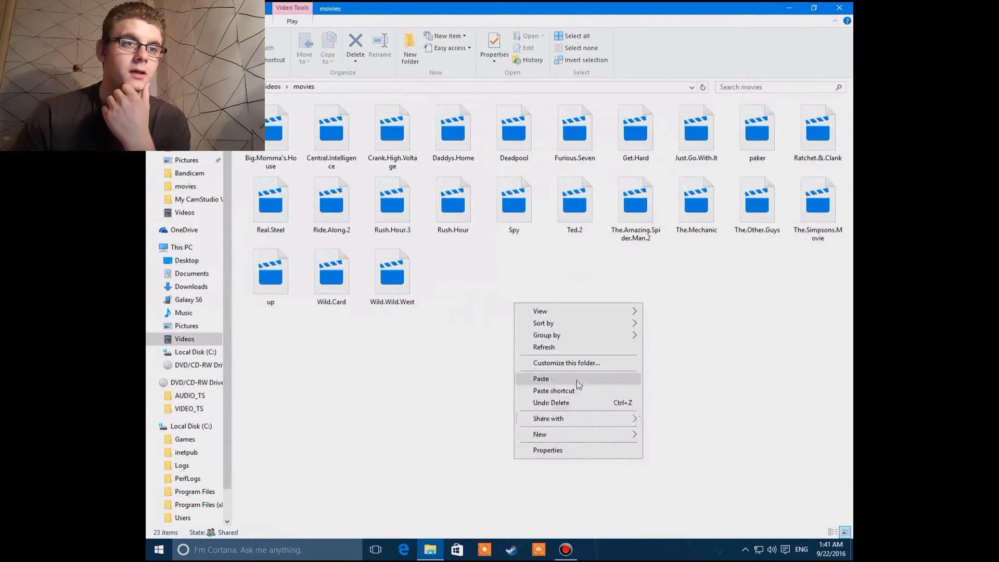
pyautogui.click(539, 378)
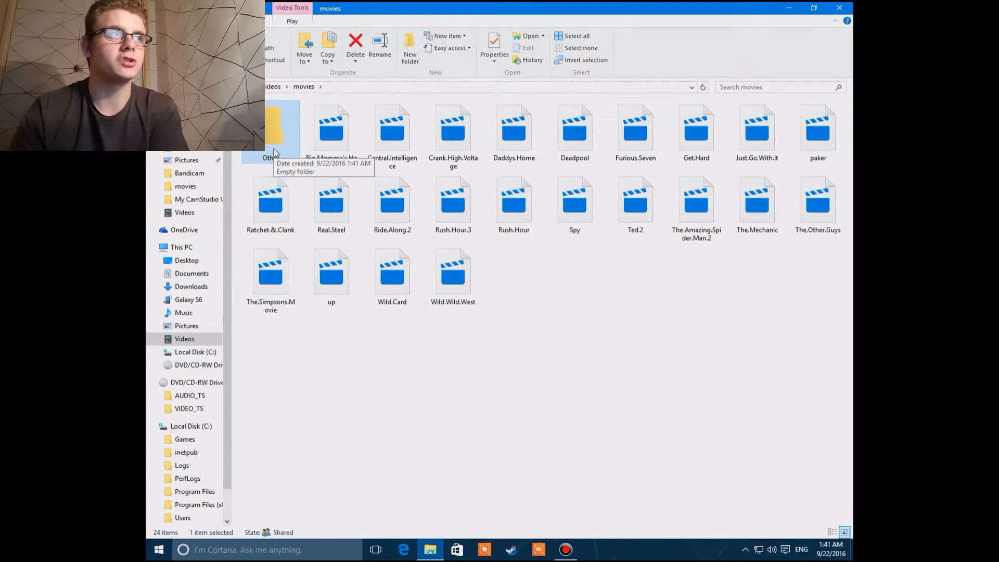
pyautogui.moveTo(274, 127)
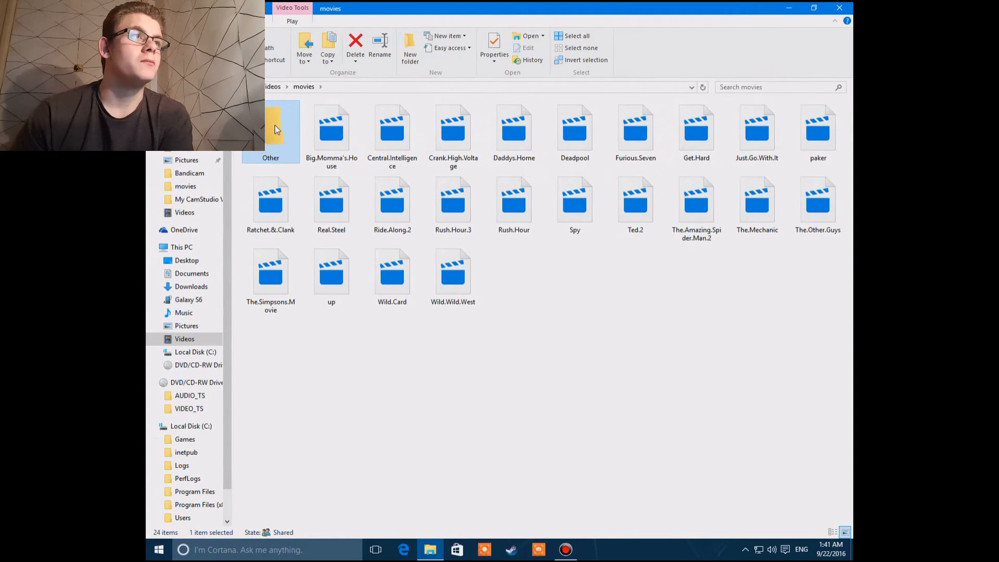
# - Delete the empty Other folder from movies, then go back to the Galaxy S6 drive
pyautogui.rightClick(270, 124)
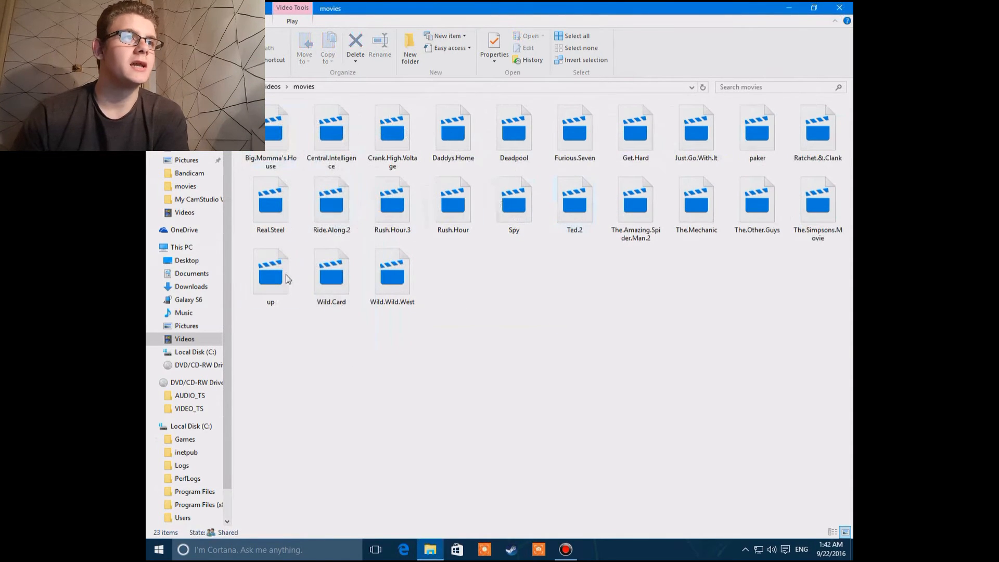
pyautogui.click(392, 200)
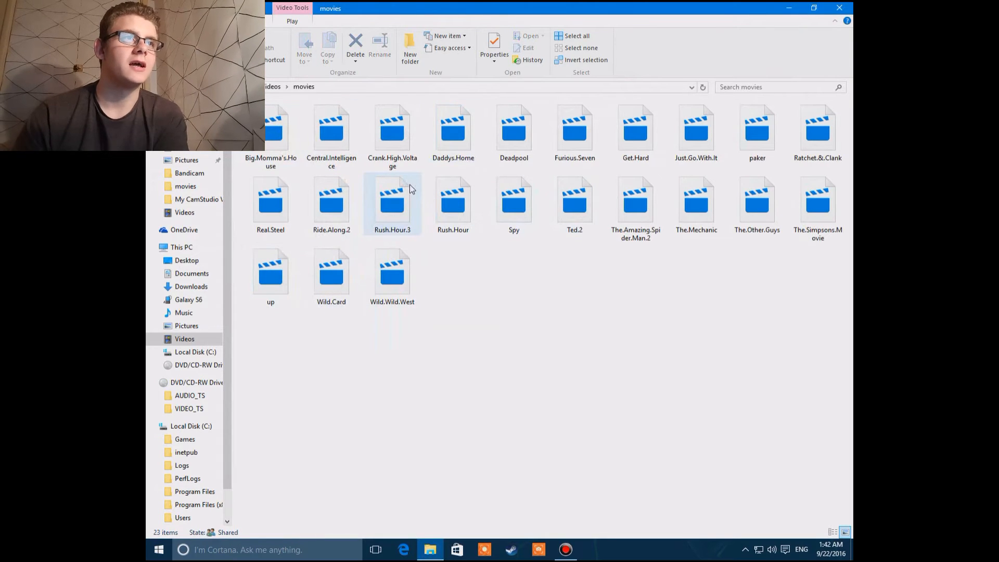
pyautogui.click(514, 201)
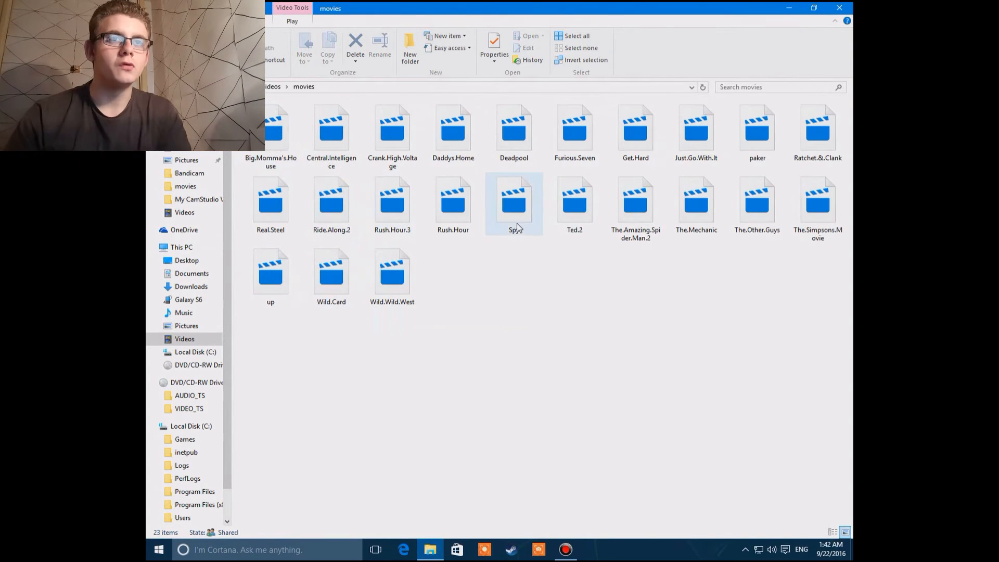
pyautogui.click(498, 345)
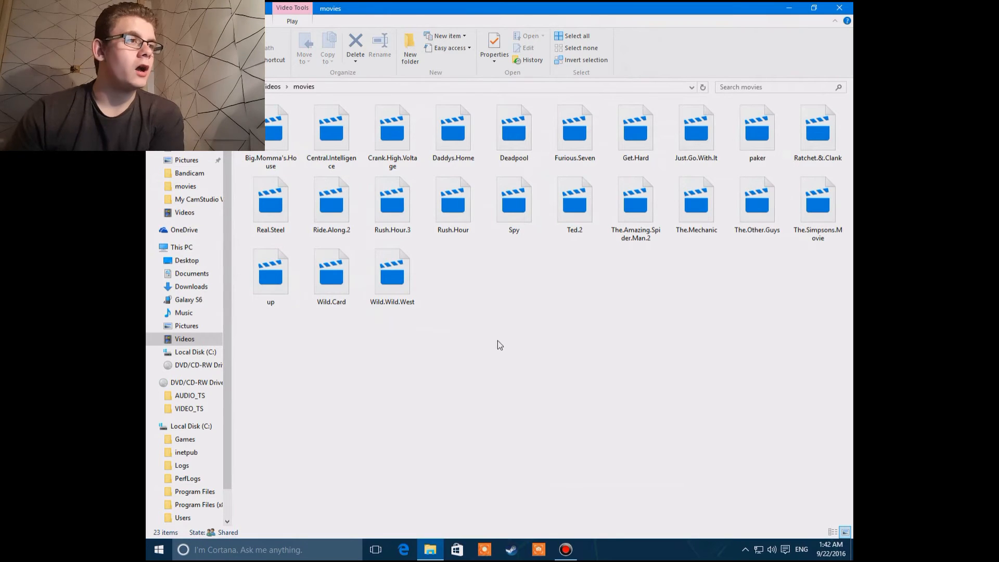
pyautogui.click(187, 299)
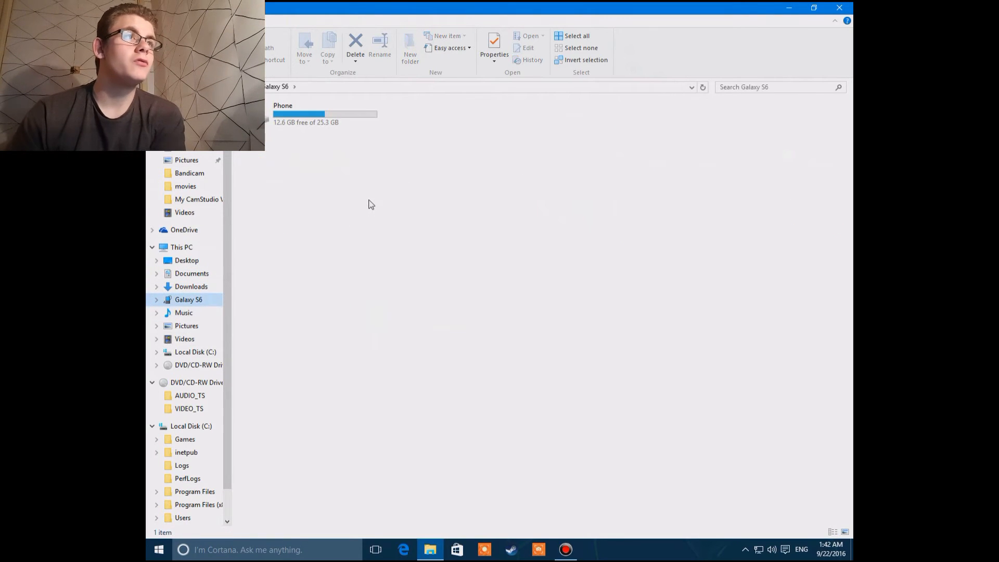